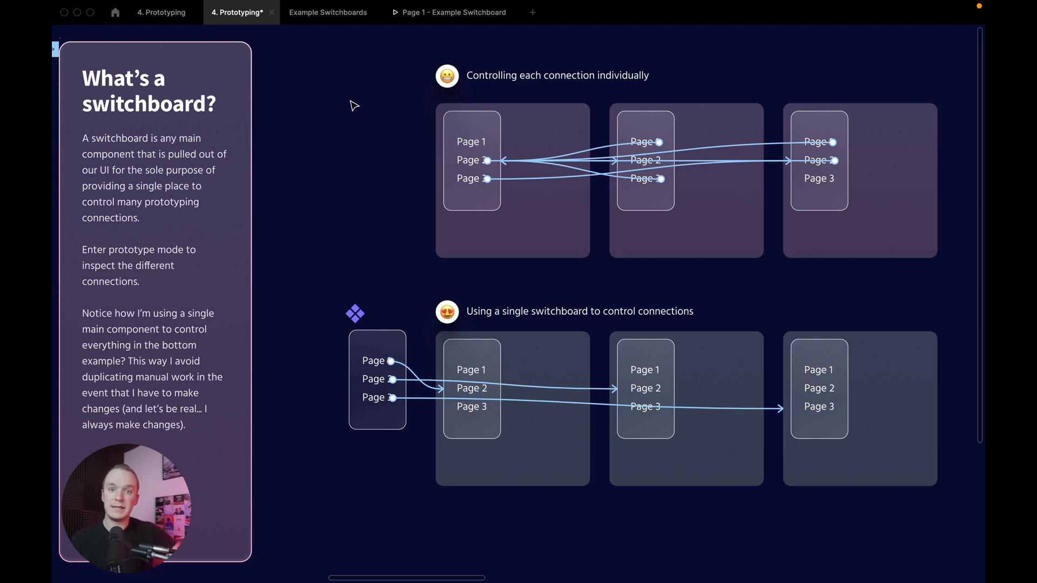
# - Inspect the individually controlled connections on the slide, then clear the canvas selection
pyautogui.click(512, 181)
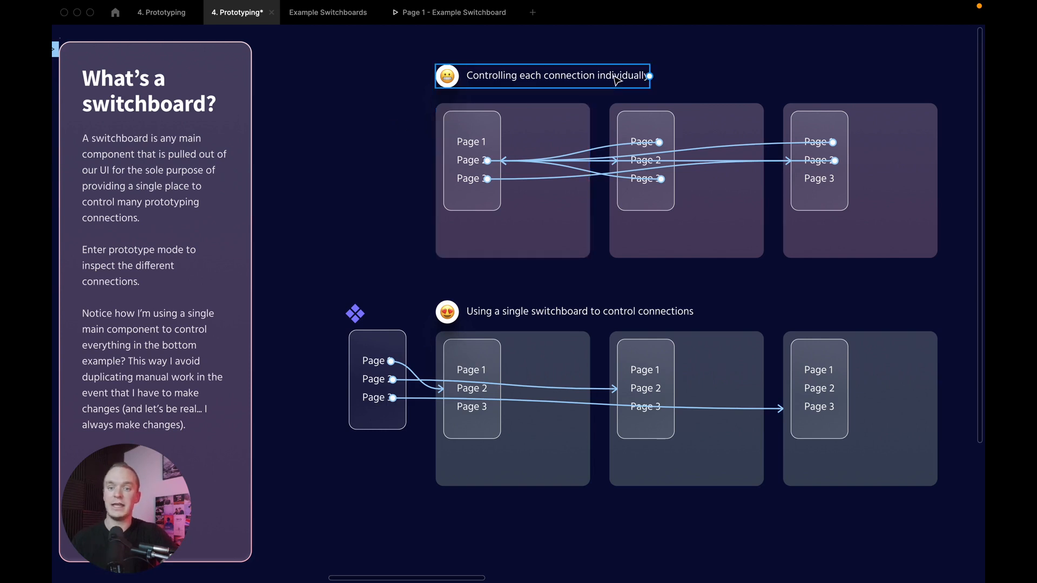
pyautogui.moveTo(470, 163)
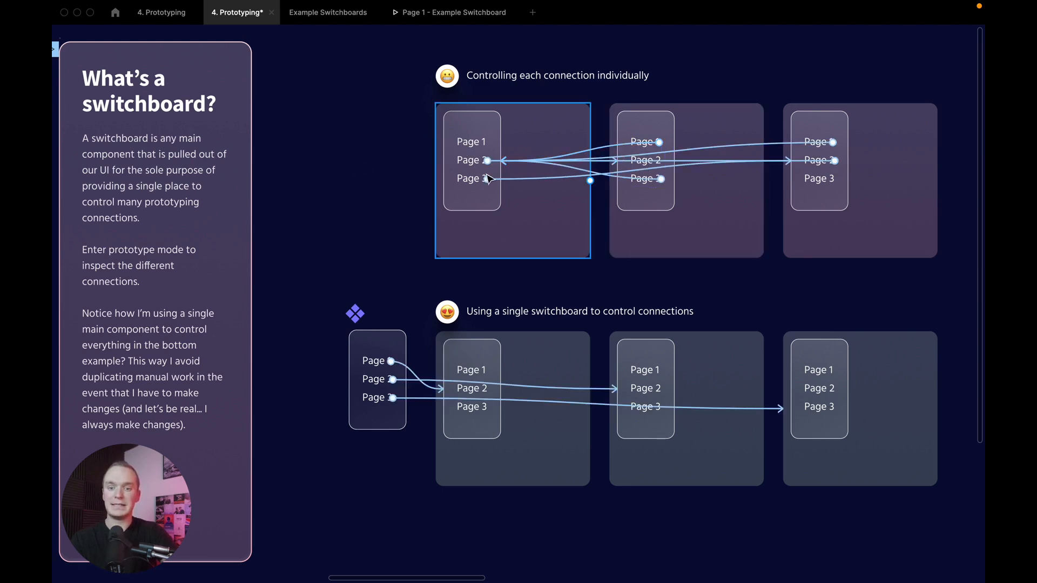
pyautogui.moveTo(464, 171)
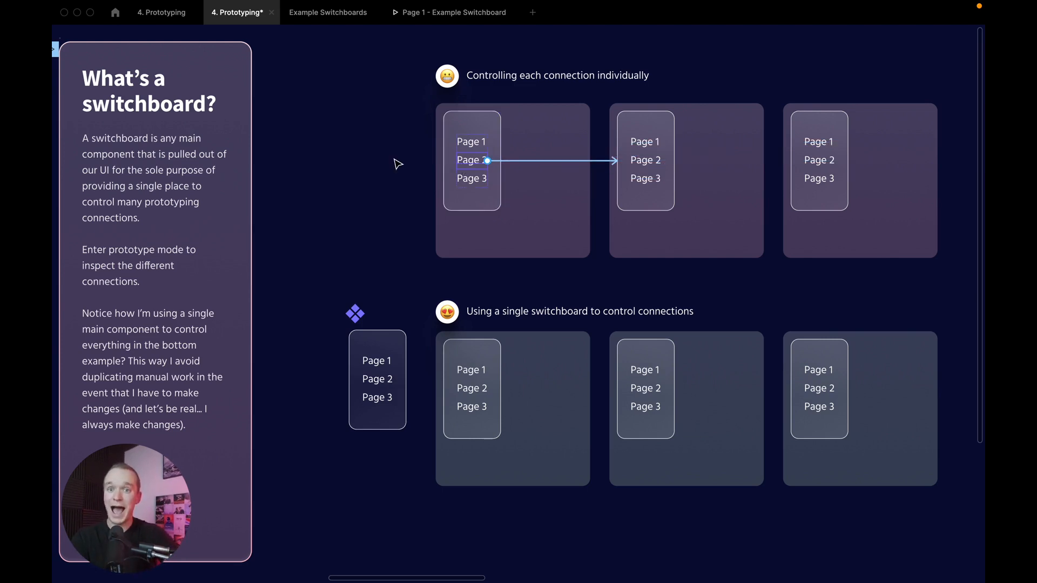
pyautogui.moveTo(475, 144)
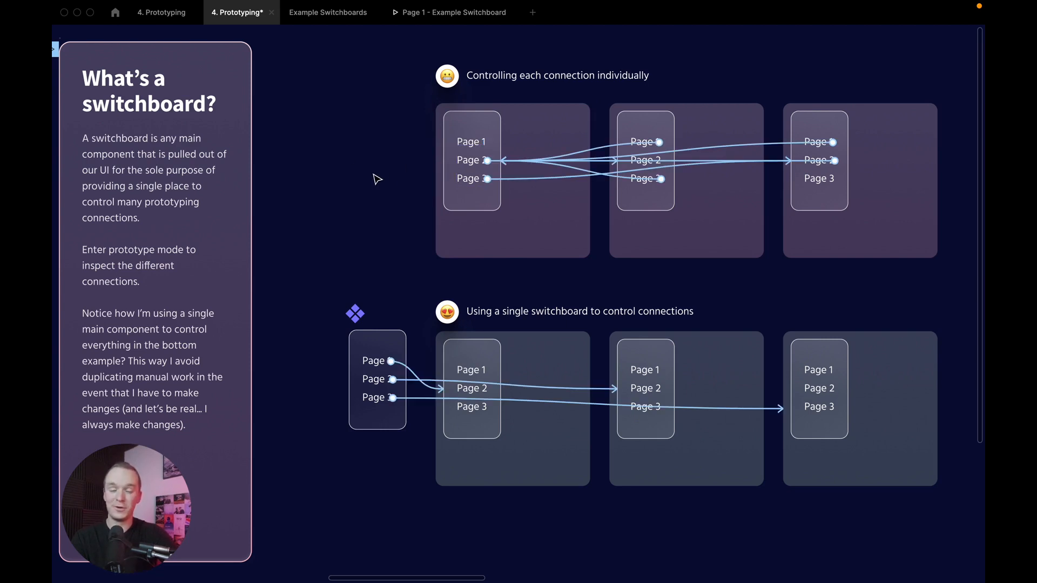
pyautogui.moveTo(358, 187)
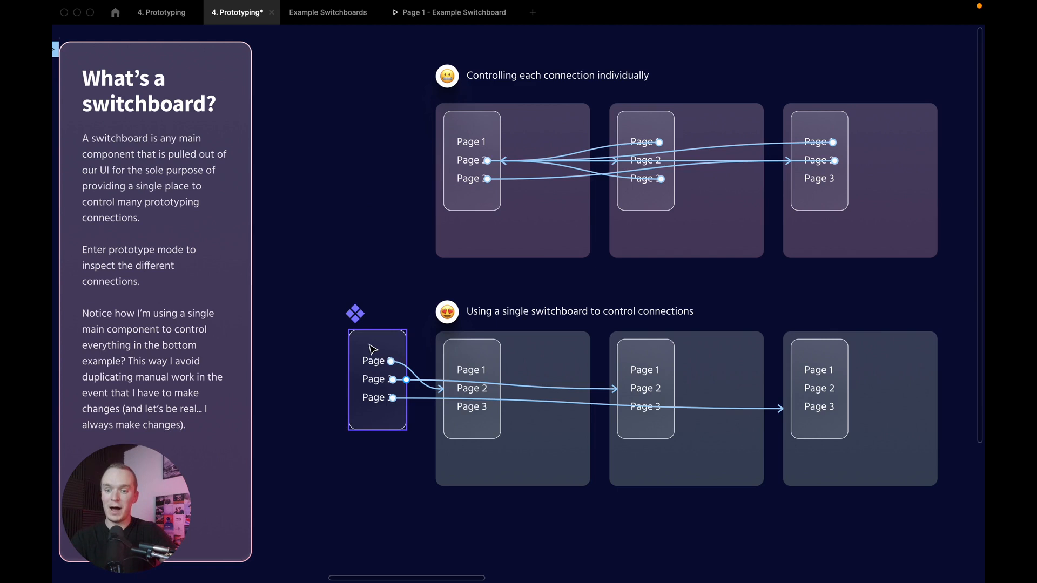
pyautogui.moveTo(374, 365)
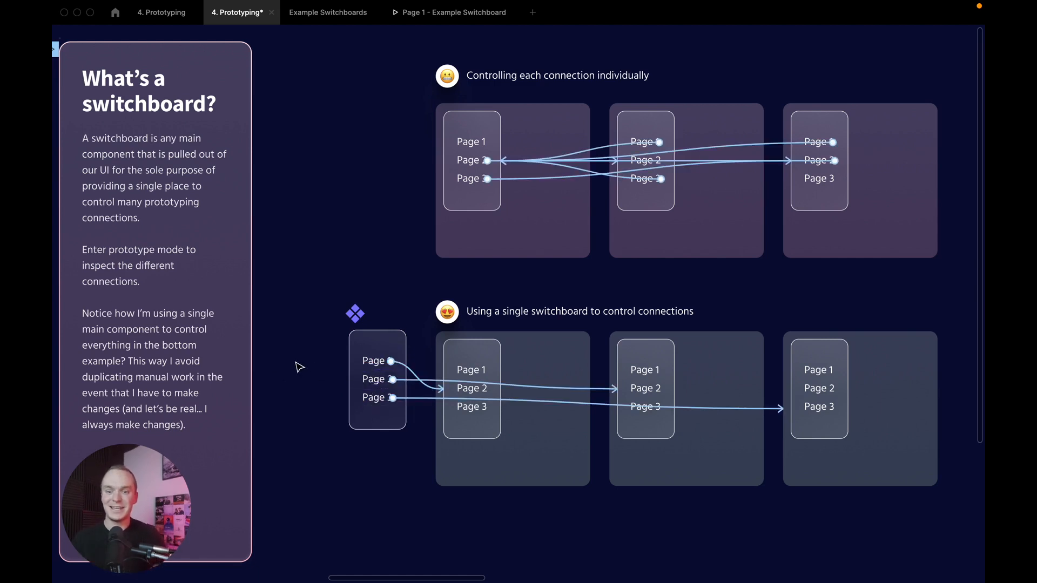
pyautogui.click(377, 380)
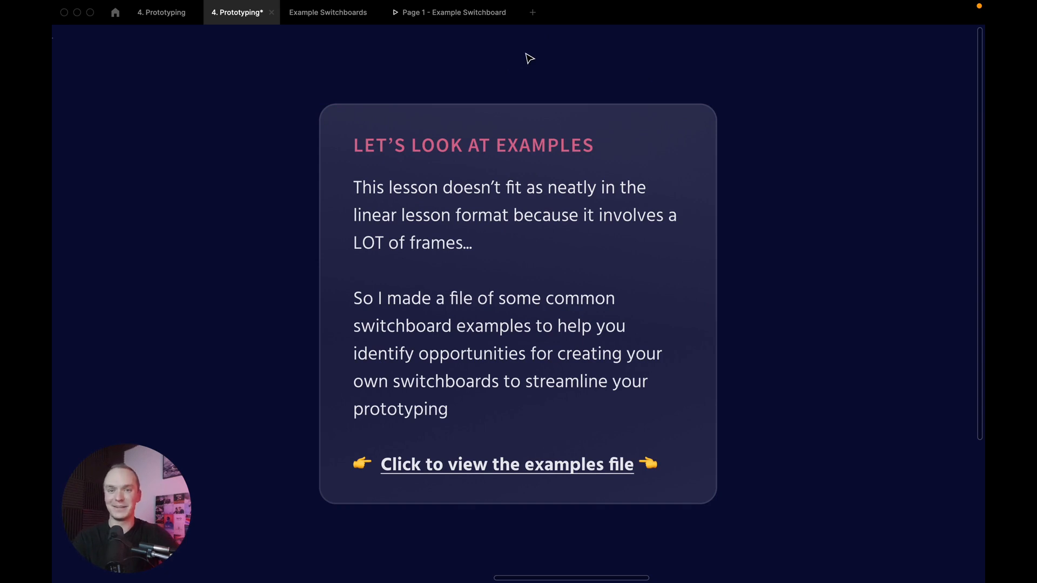
# - Open the linked Example Switchboards file from the 'view the examples file' link
pyautogui.click(506, 463)
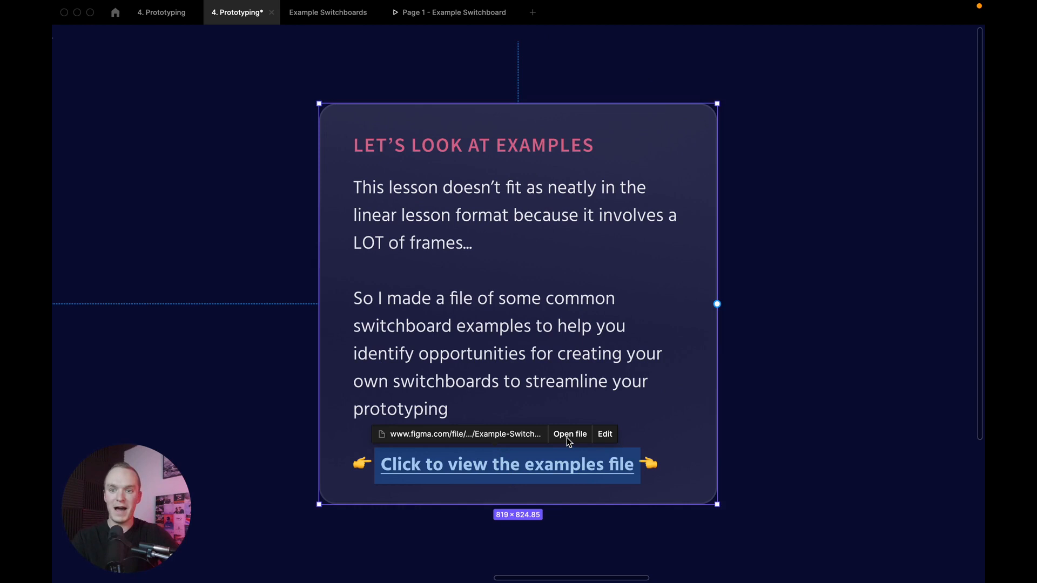
pyautogui.click(569, 434)
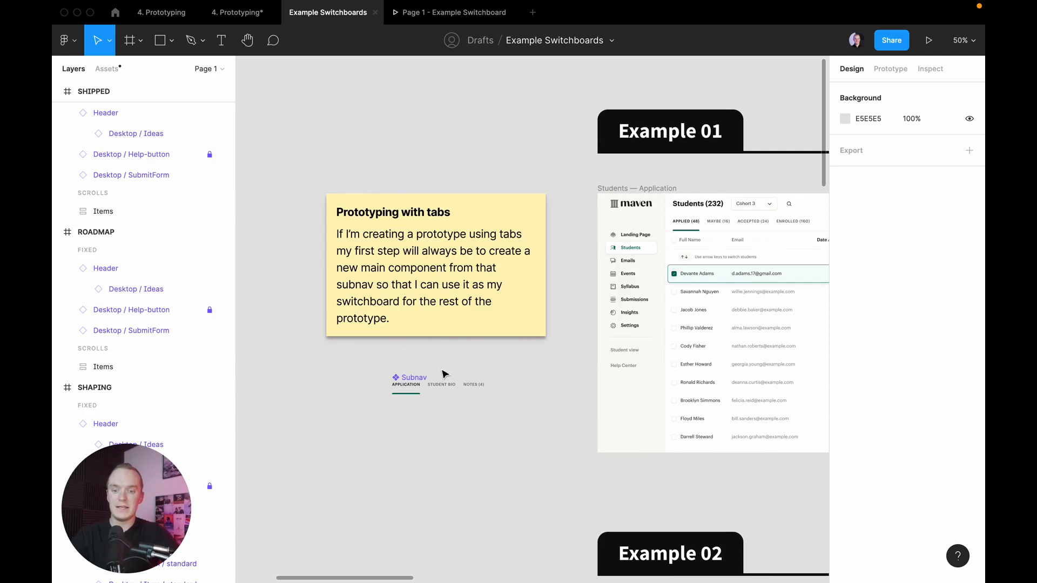
# - Select the Subnav switchboard component and play the Example 01 prototype
pyautogui.click(410, 371)
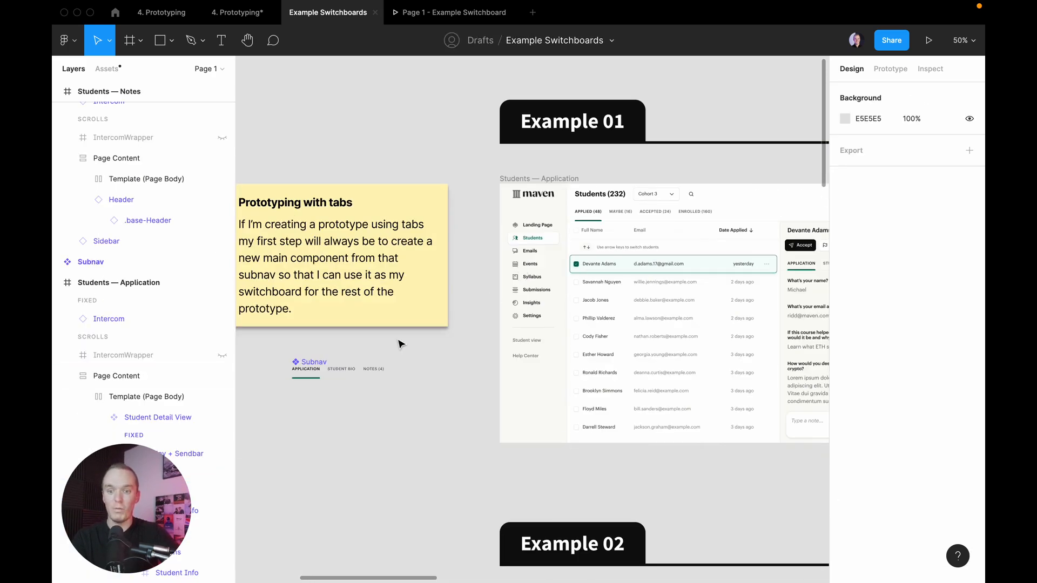
pyautogui.click(891, 68)
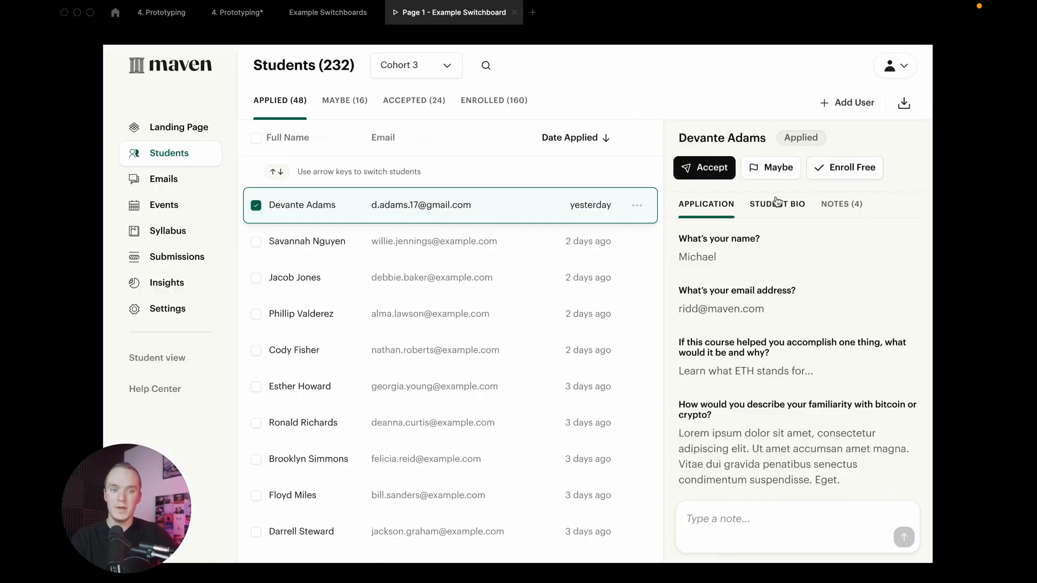
pyautogui.moveTo(789, 211)
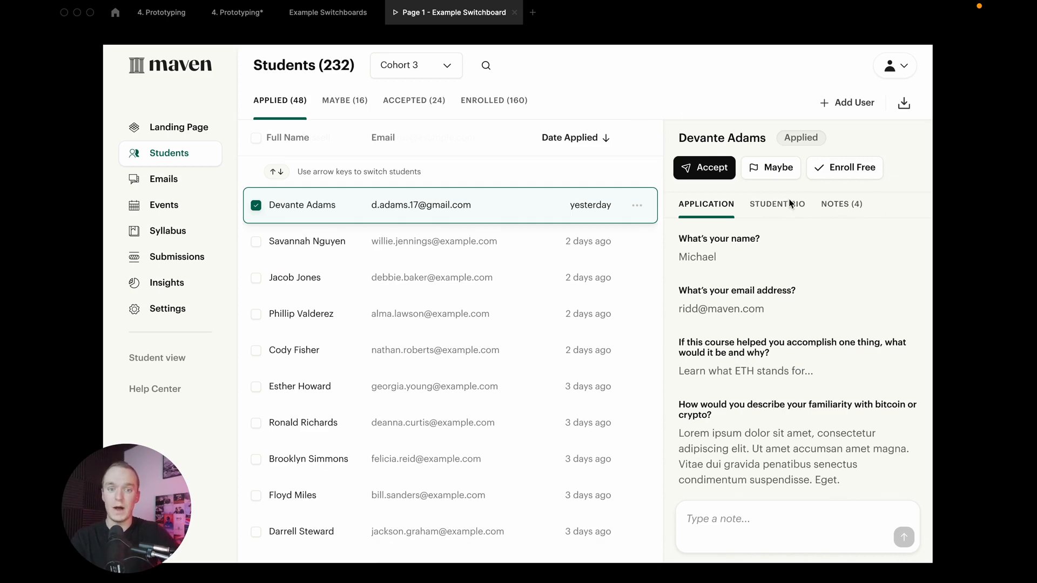
pyautogui.moveTo(826, 207)
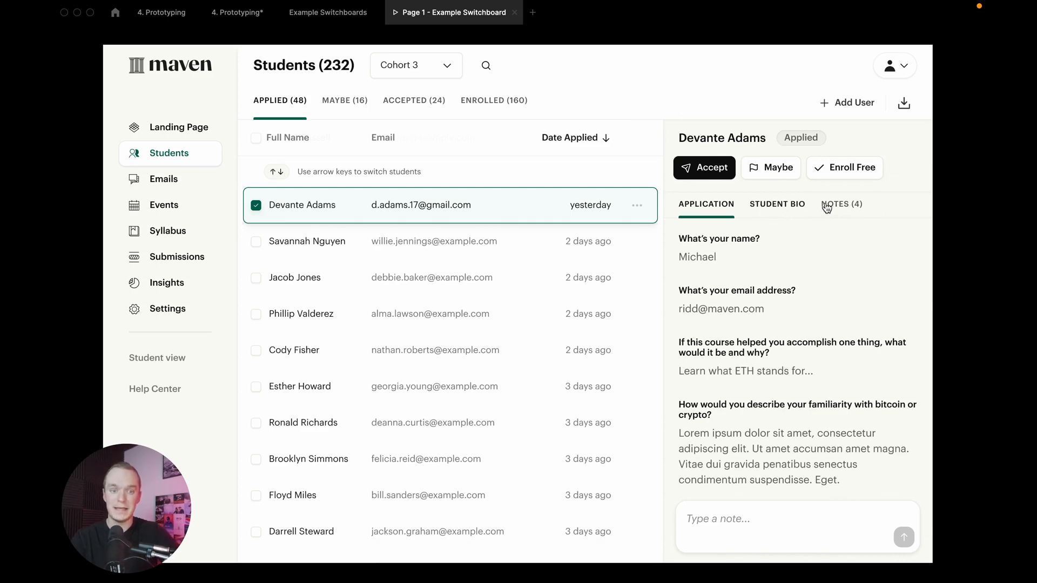
pyautogui.moveTo(803, 208)
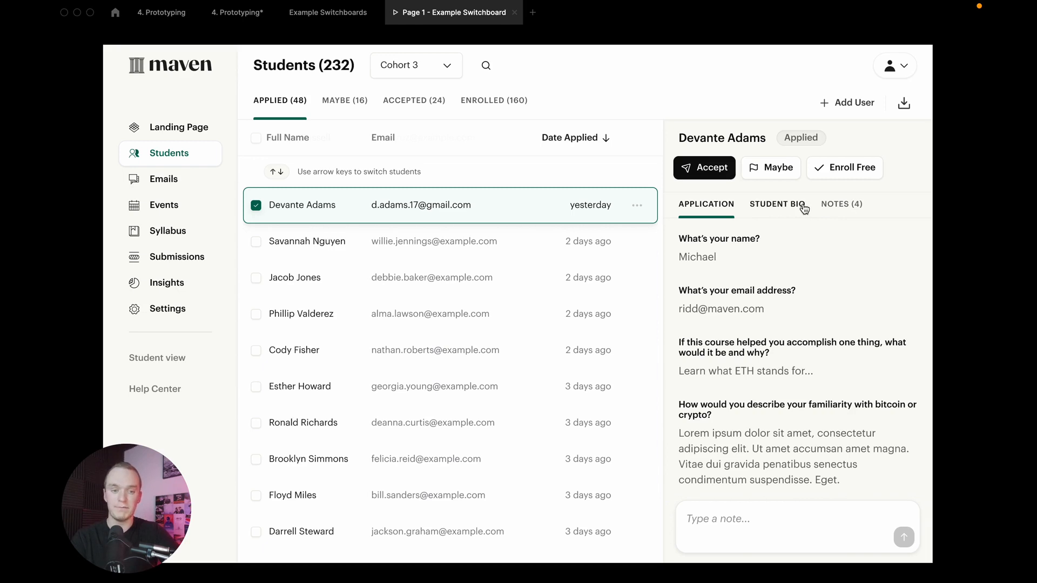
pyautogui.moveTo(776, 209)
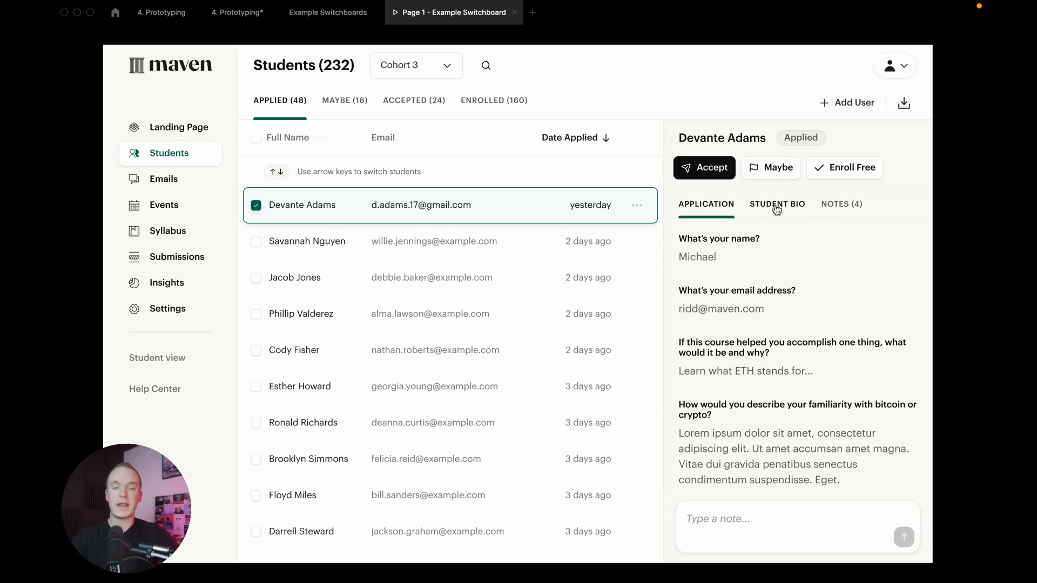
# - Switch the subnav between Student Bio, Application and Notes (4) in the prototype
pyautogui.click(778, 204)
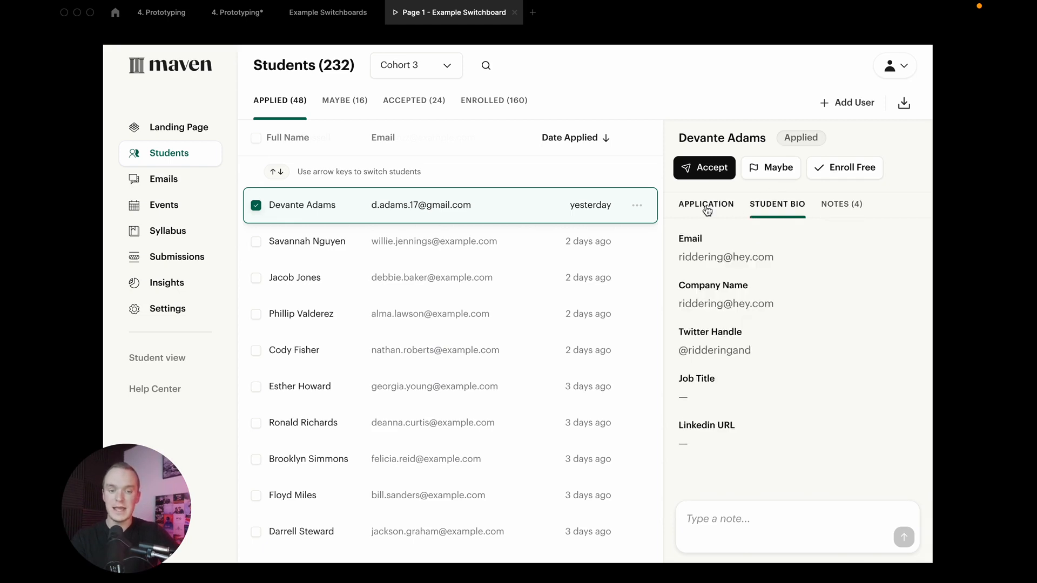
pyautogui.click(706, 204)
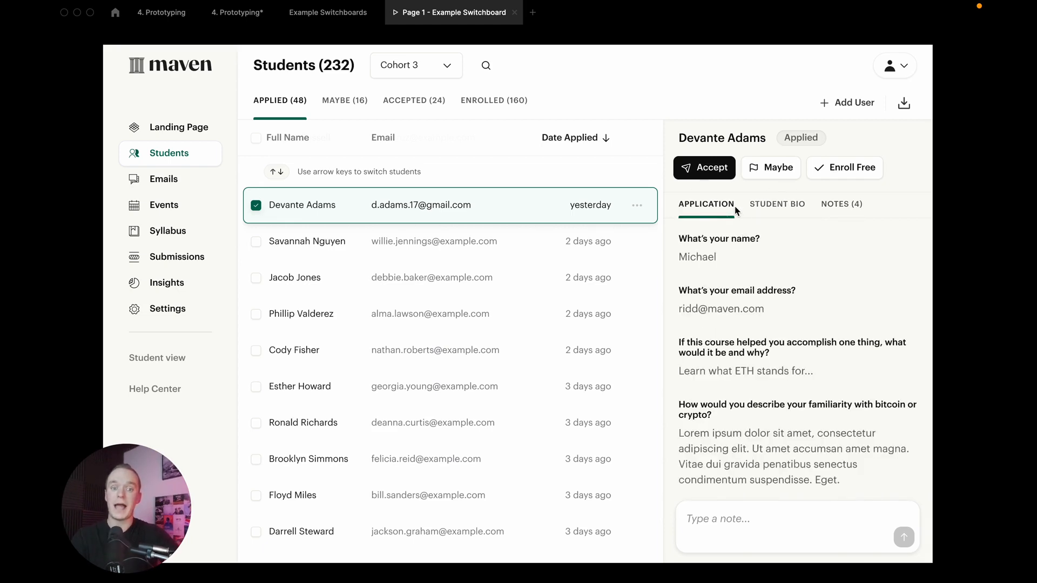
pyautogui.click(841, 204)
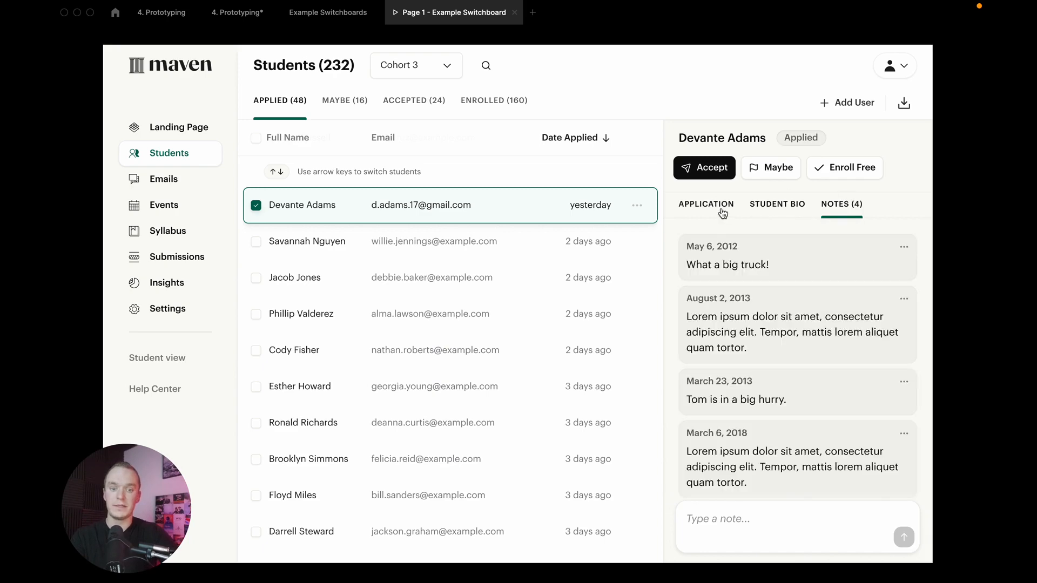
# - View other students' profiles in the roster prototype, then show the StudentRow's prototype interactions
pyautogui.click(328, 11)
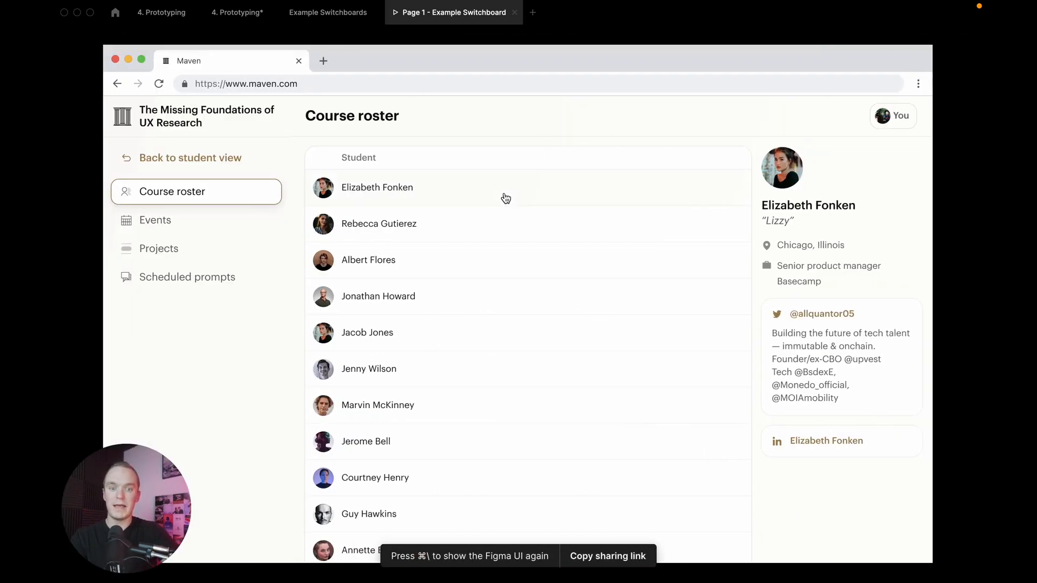
pyautogui.click(378, 296)
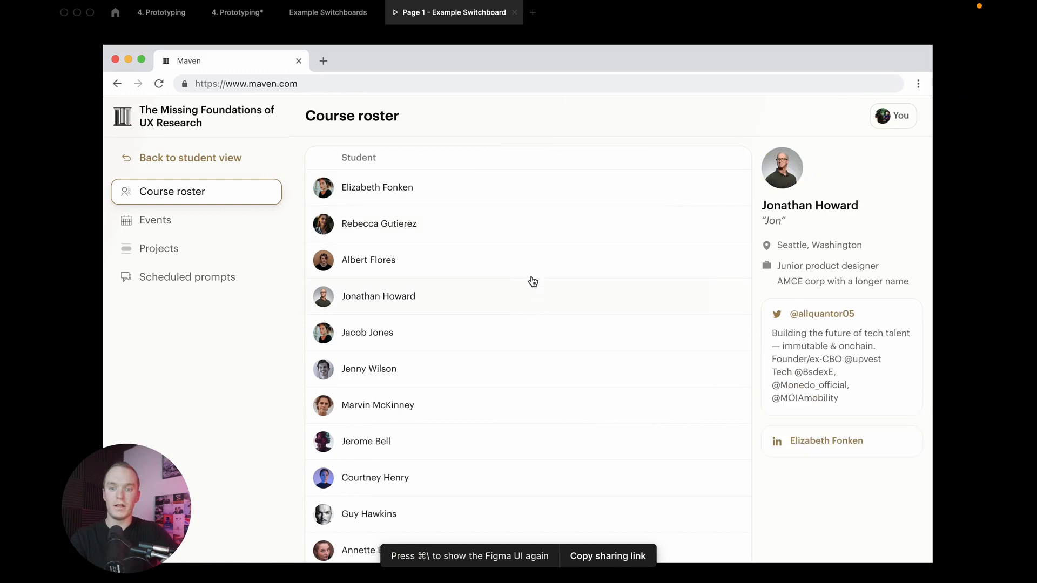
pyautogui.click(368, 259)
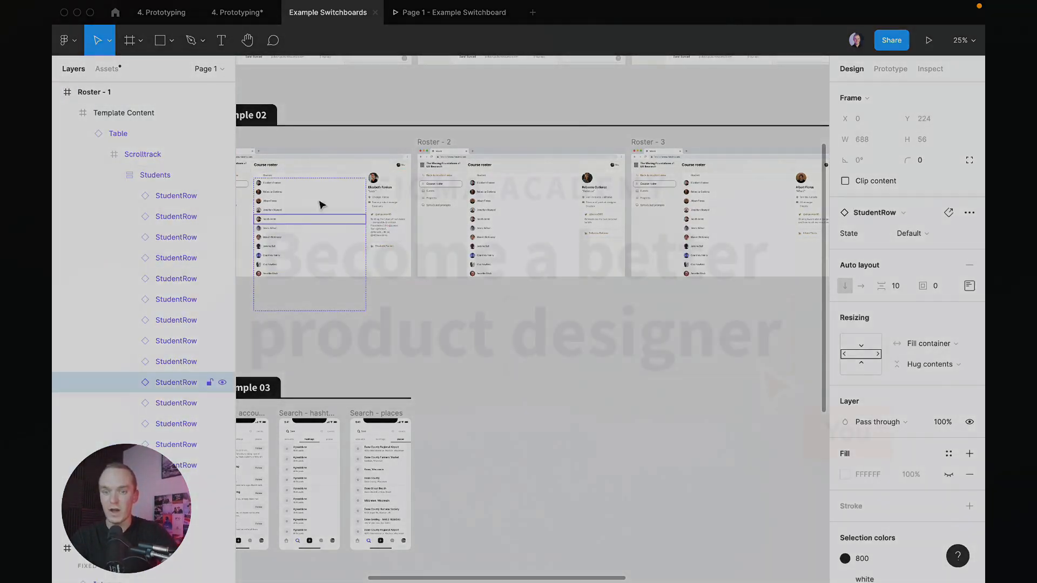
pyautogui.click(889, 69)
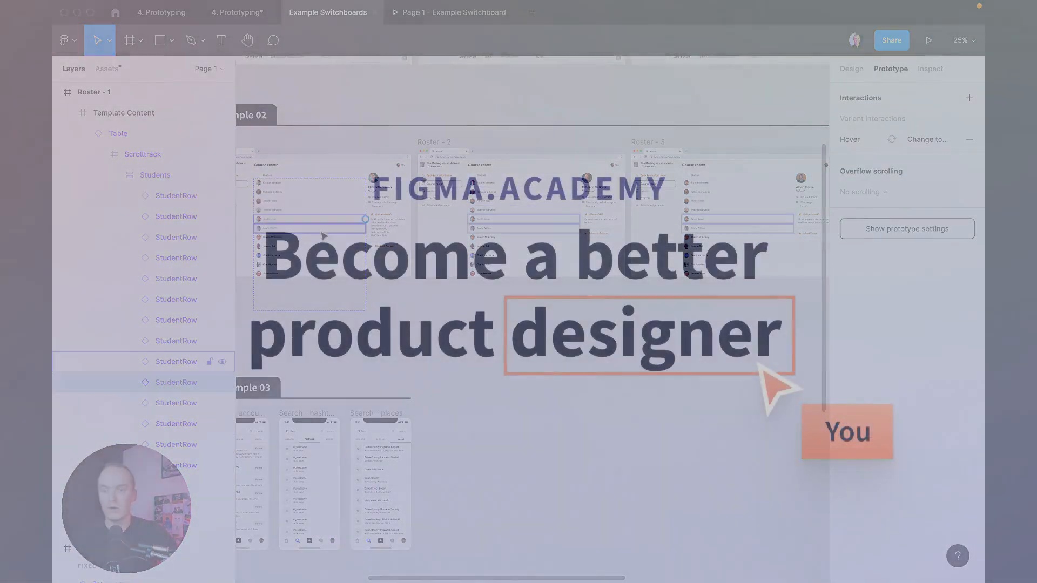